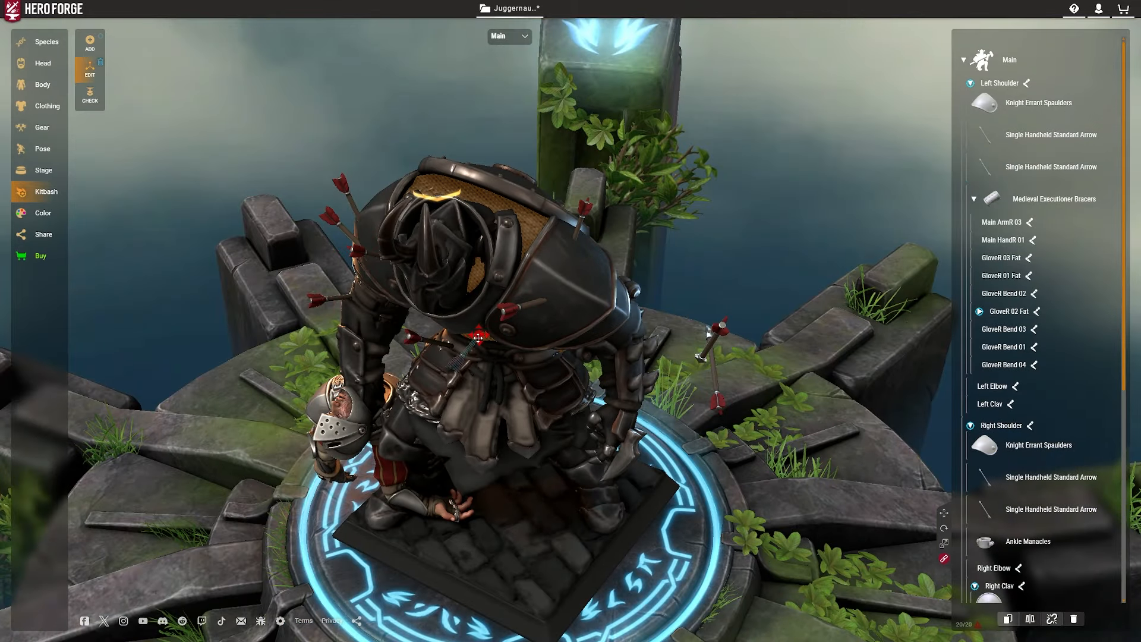
Step: Kitbash a leafy crown and roses onto the top hat, painting leaves gold and roses red
{"action": "left_click", "coordinate": [41, 149]}
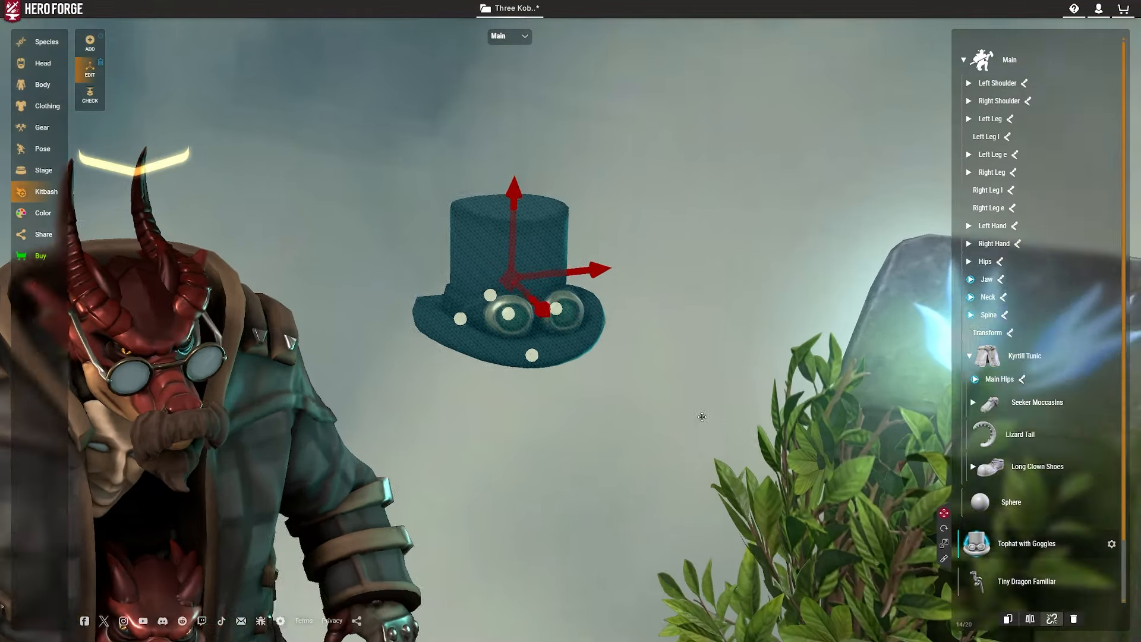
{"action": "left_click", "coordinate": [89, 43]}
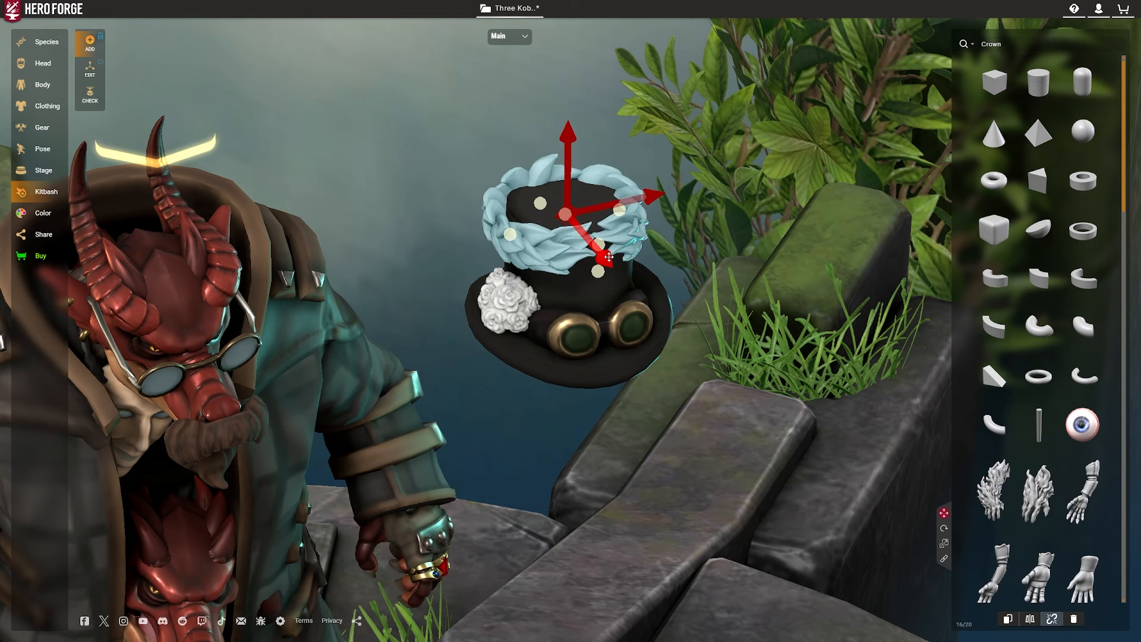
{"action": "left_click", "coordinate": [43, 213]}
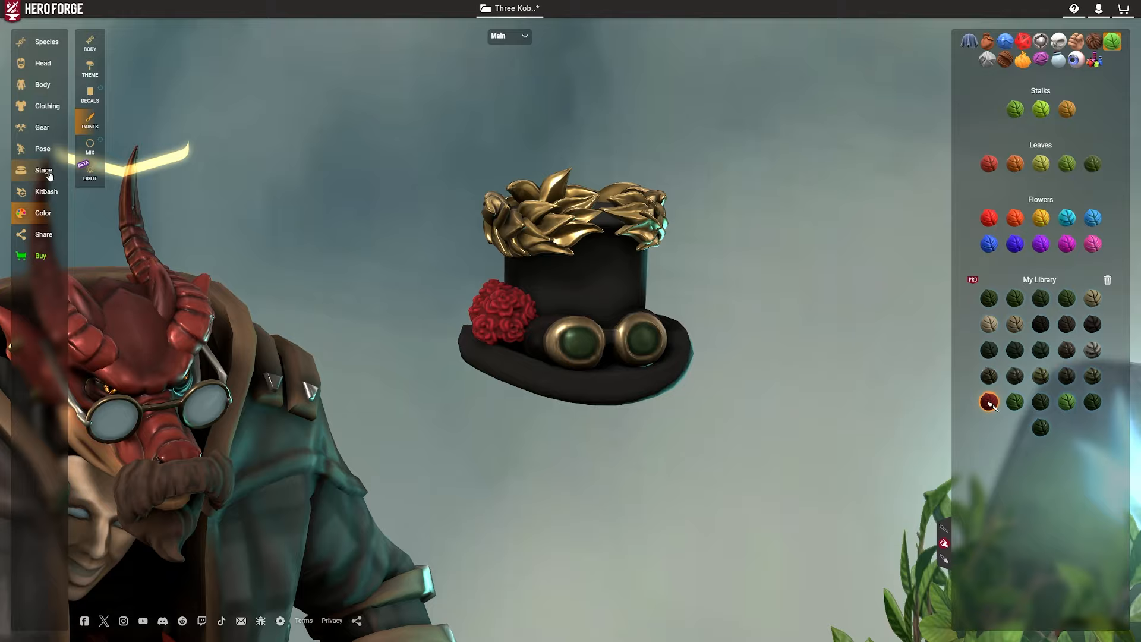
{"action": "left_click", "coordinate": [43, 191]}
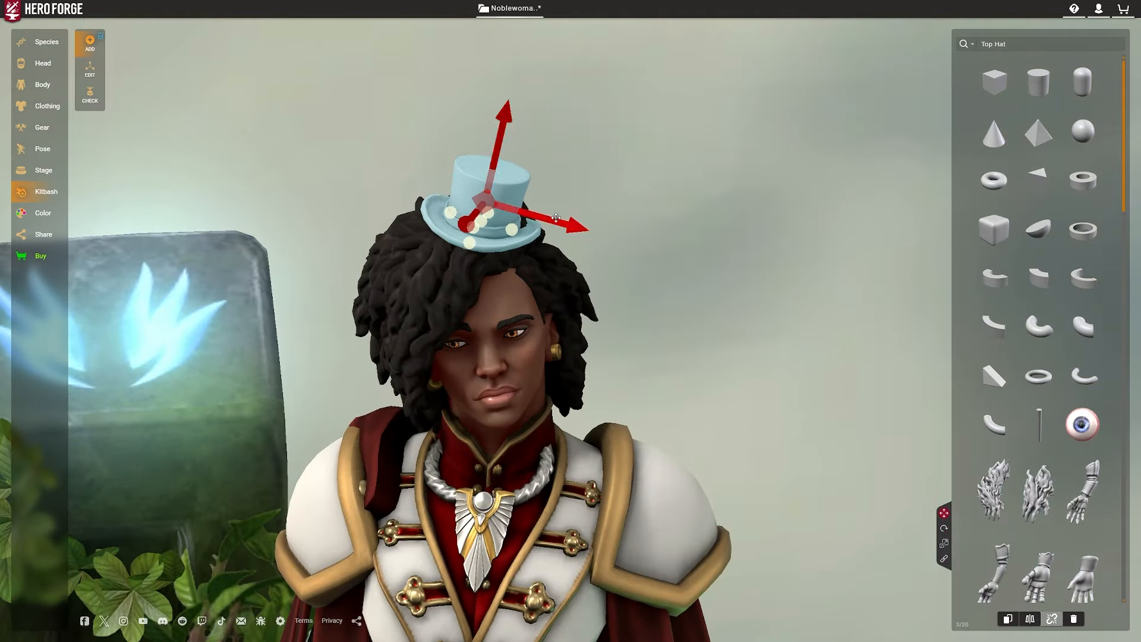
Step: Snap a Top Hat to the noblewoman's head and a gold Reinforced Cuff to the ghost's right upper arm
{"action": "left_click", "coordinate": [42, 149]}
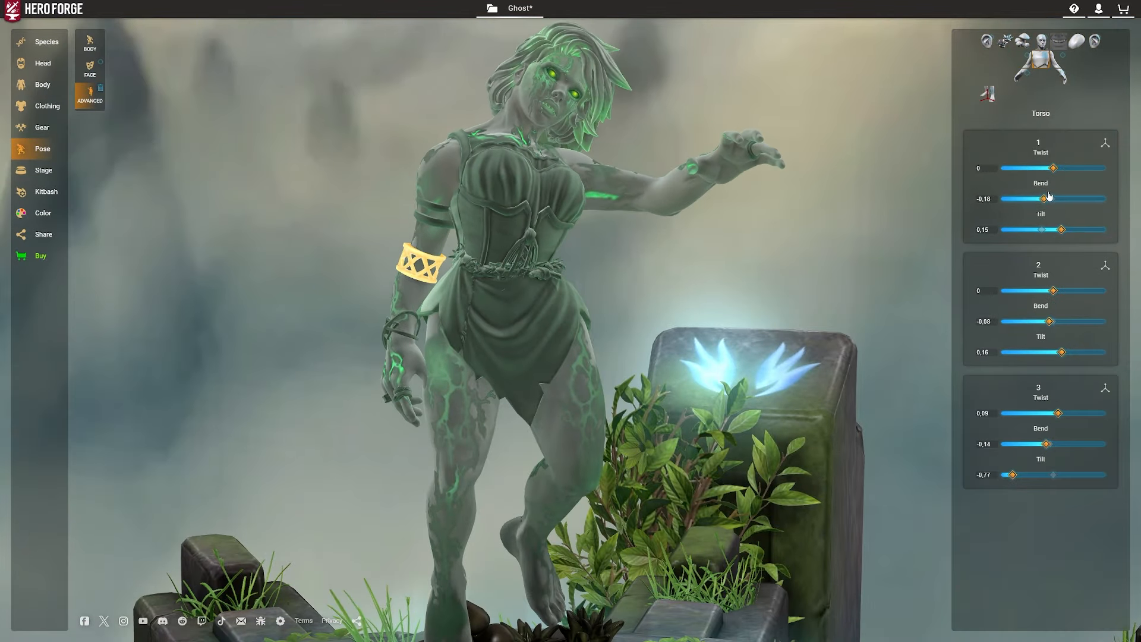
{"action": "left_click", "coordinate": [1042, 60]}
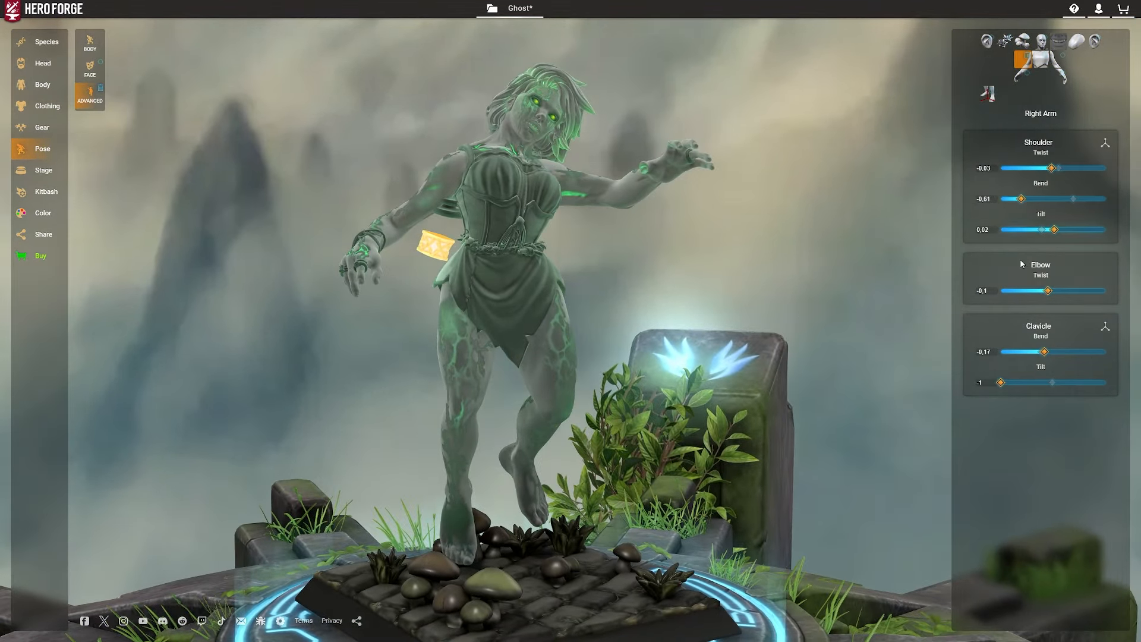
{"action": "left_click", "coordinate": [46, 190]}
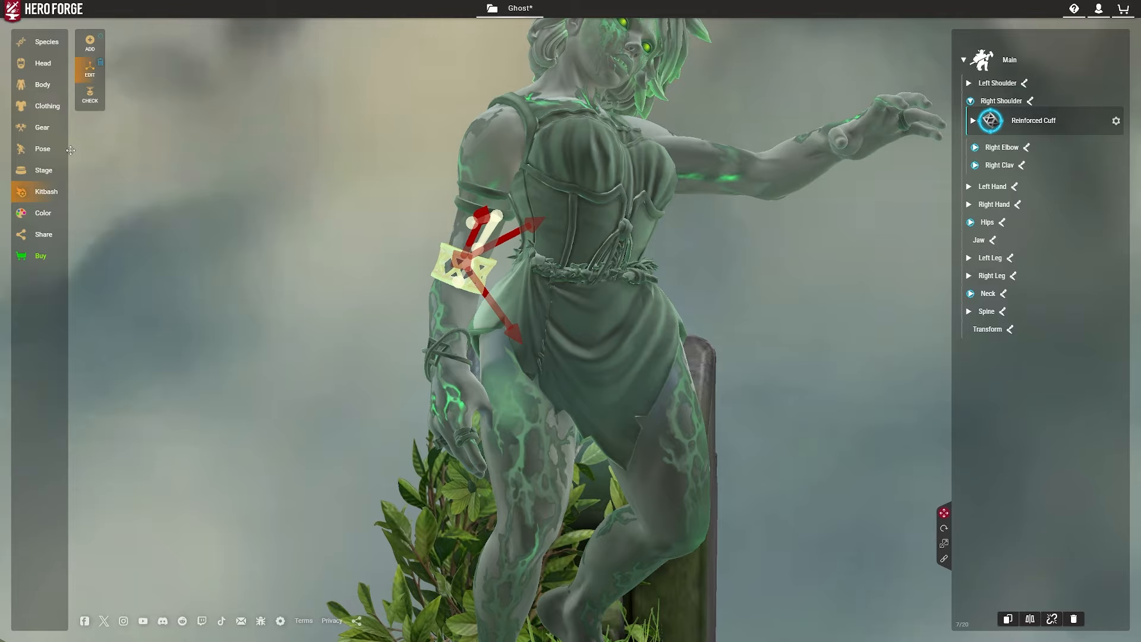